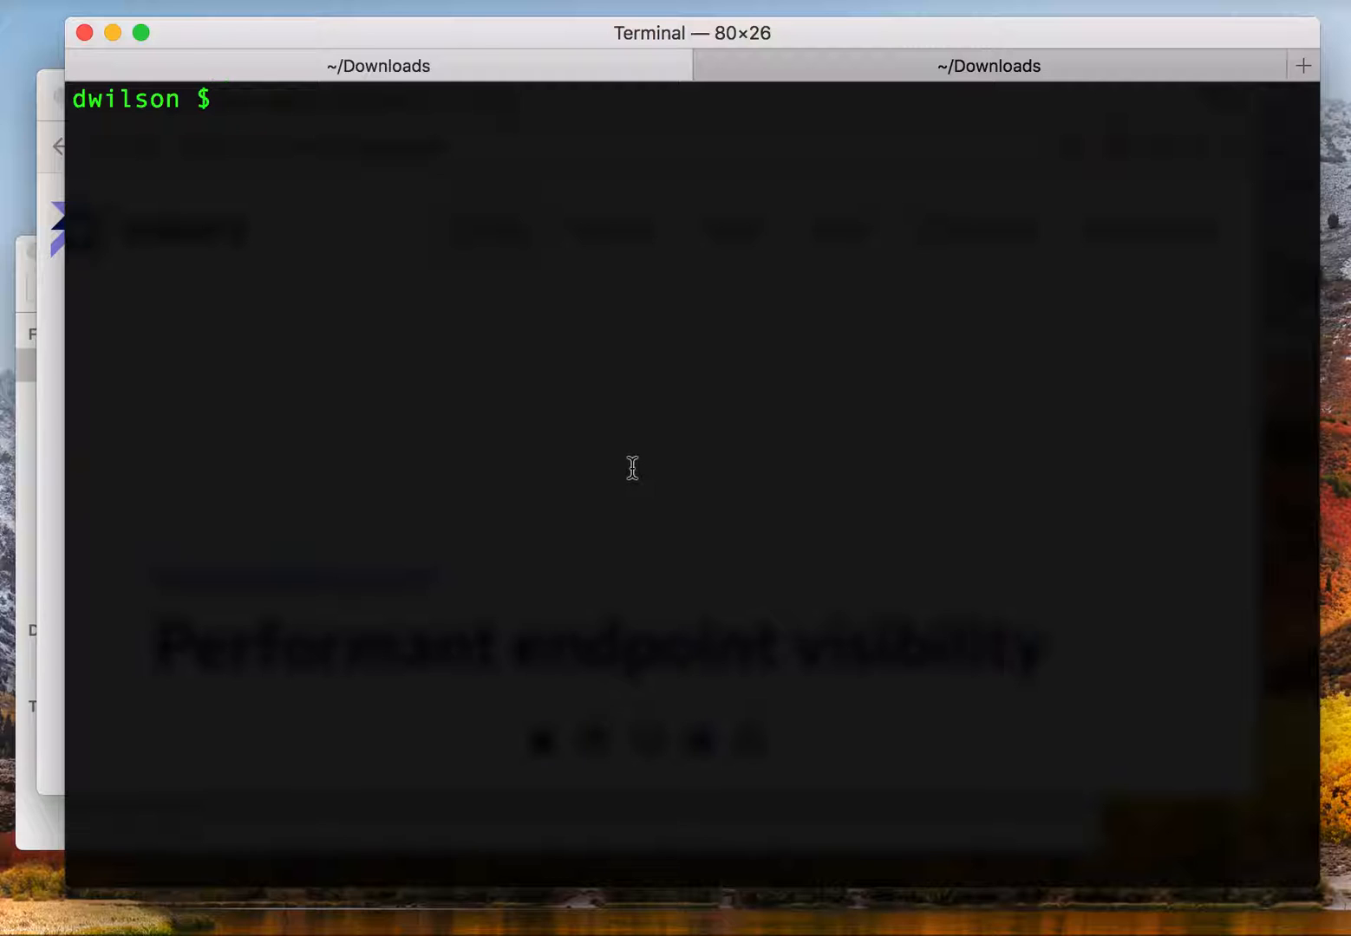
# Try running osqueryi from ~/Downloads, which fails with 'No such file or directory'
pyautogui.write('osq')
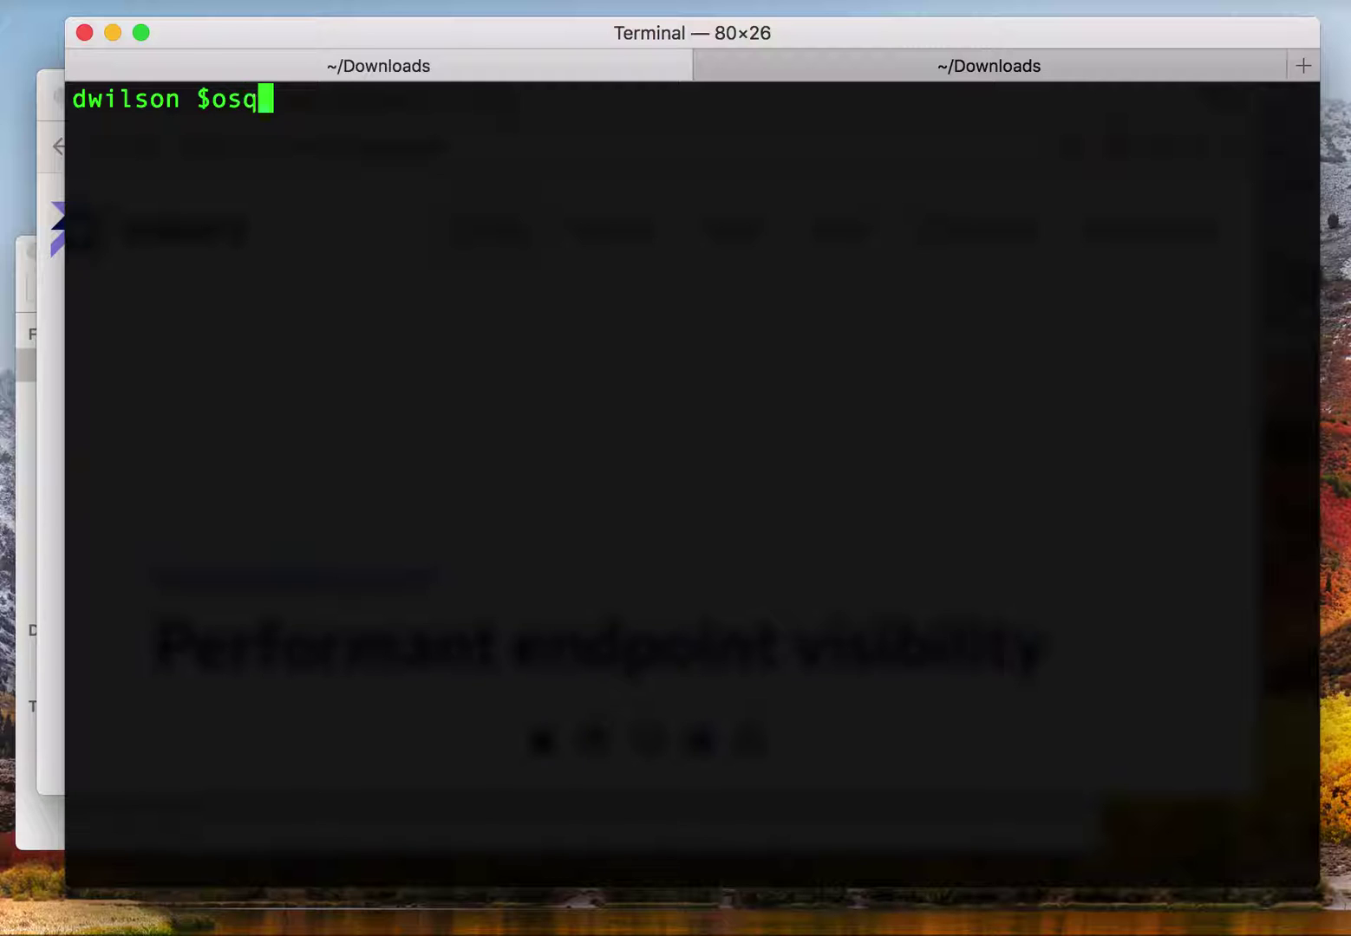
pyautogui.press('Return')
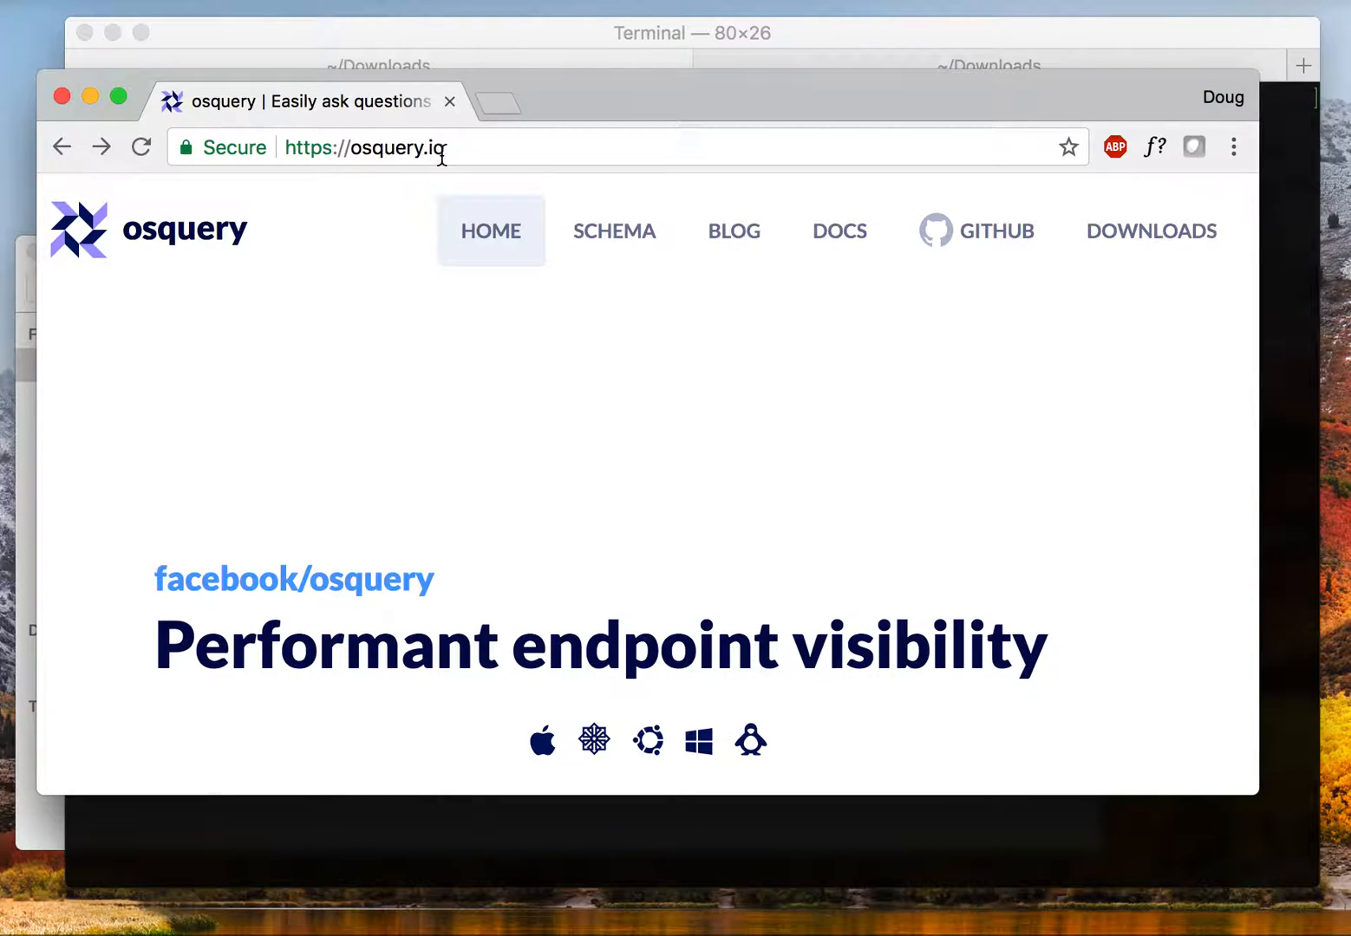
# Download the macOS package osquery-2.11.2.pkg from the osquery.io downloads page
pyautogui.click(1150, 230)
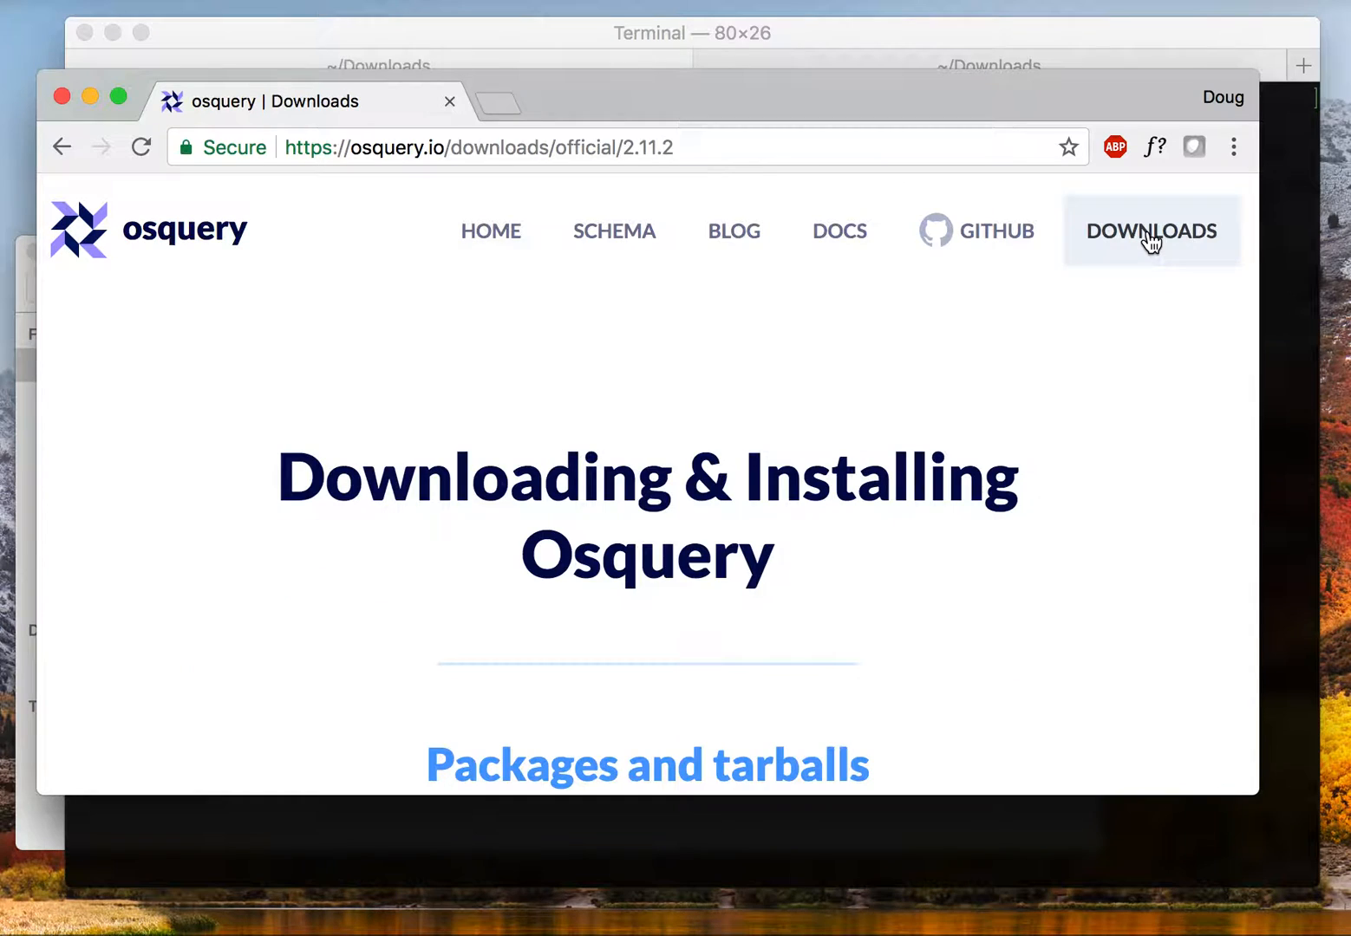
pyautogui.scroll(-3)
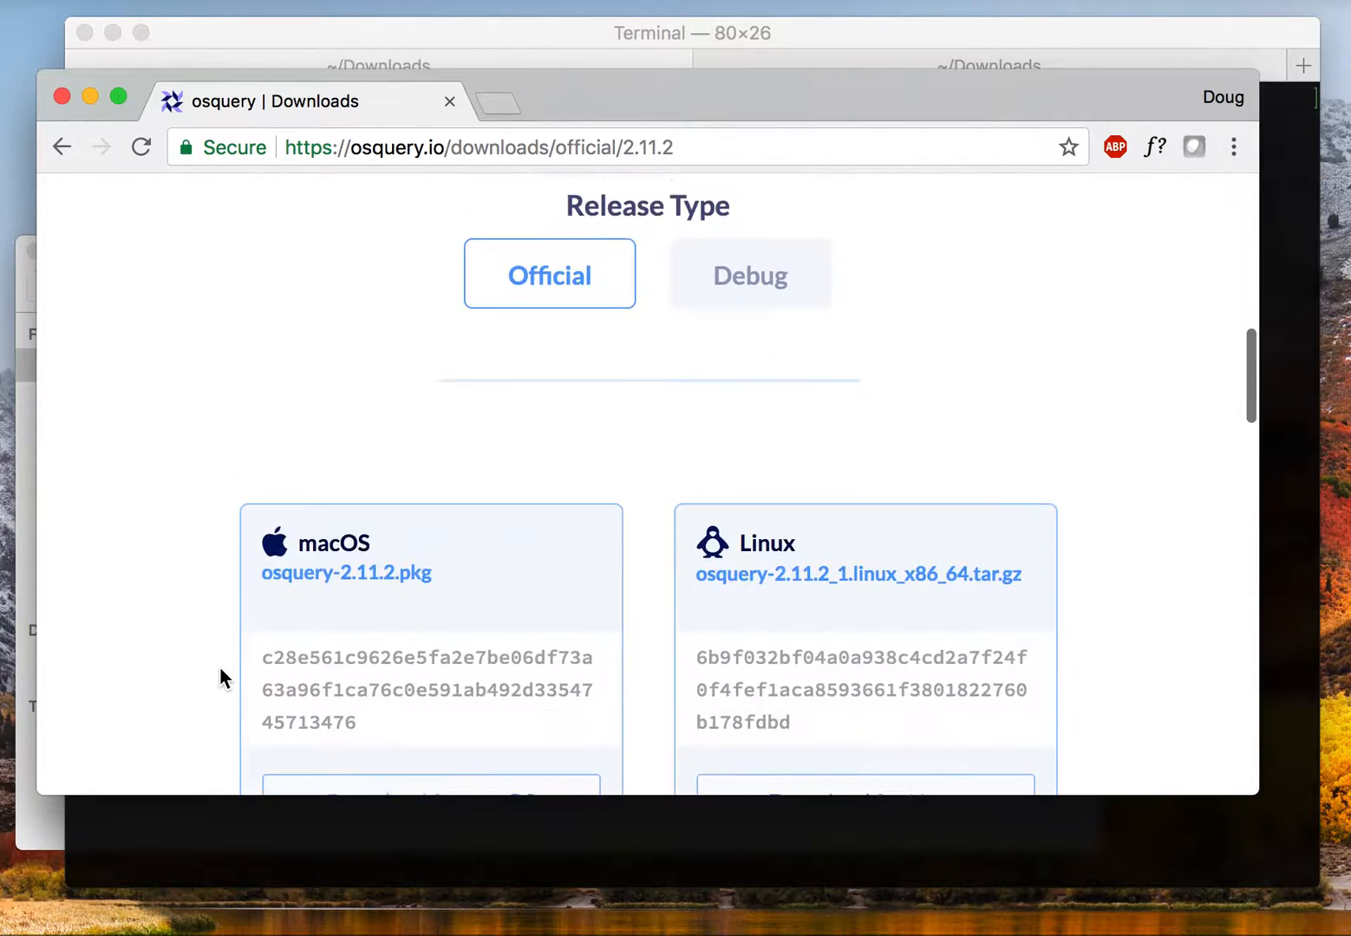
pyautogui.scroll(-3)
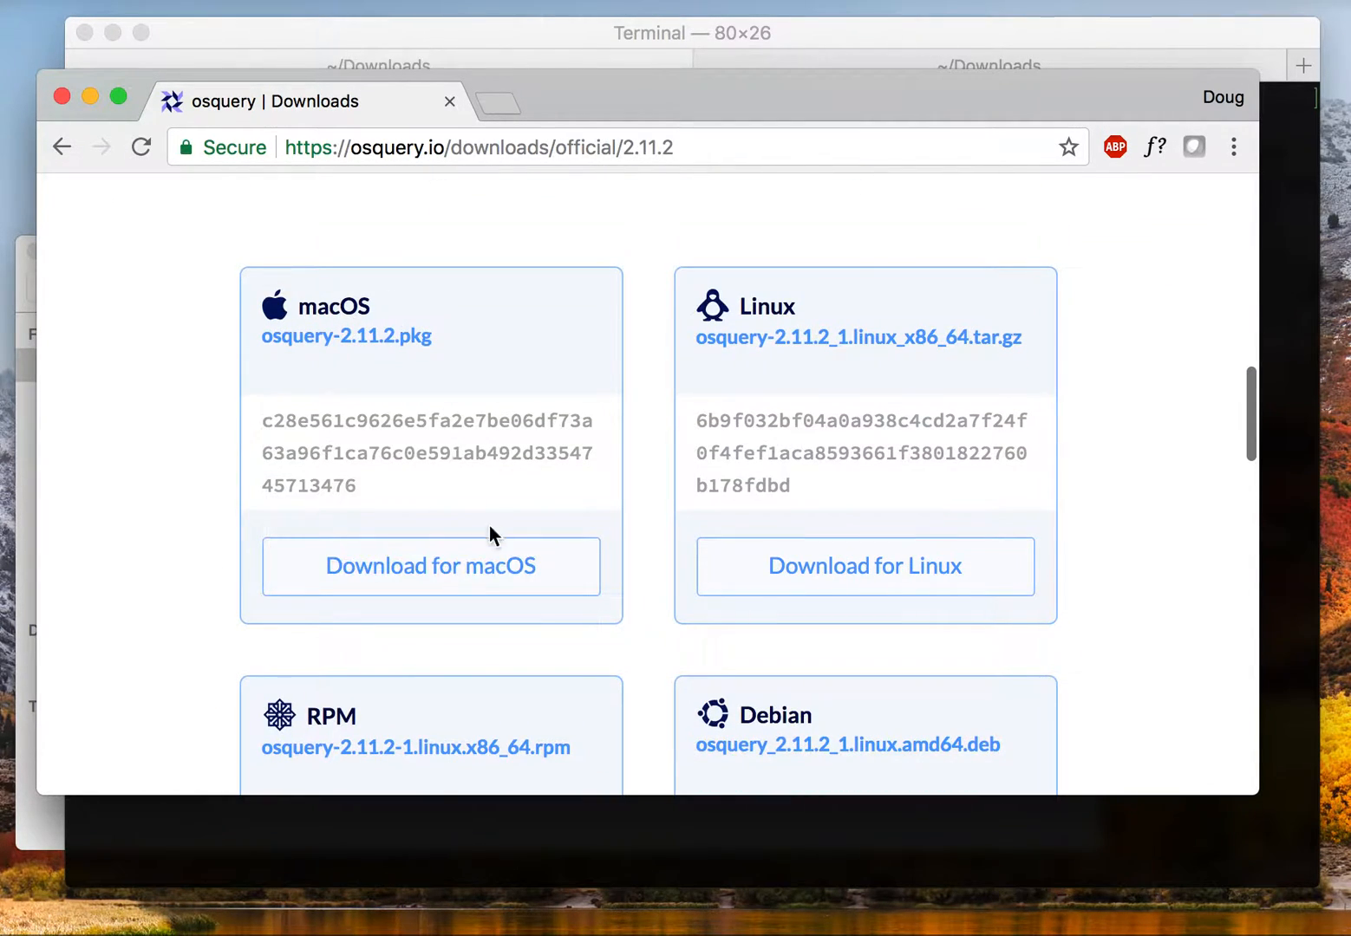
pyautogui.click(431, 566)
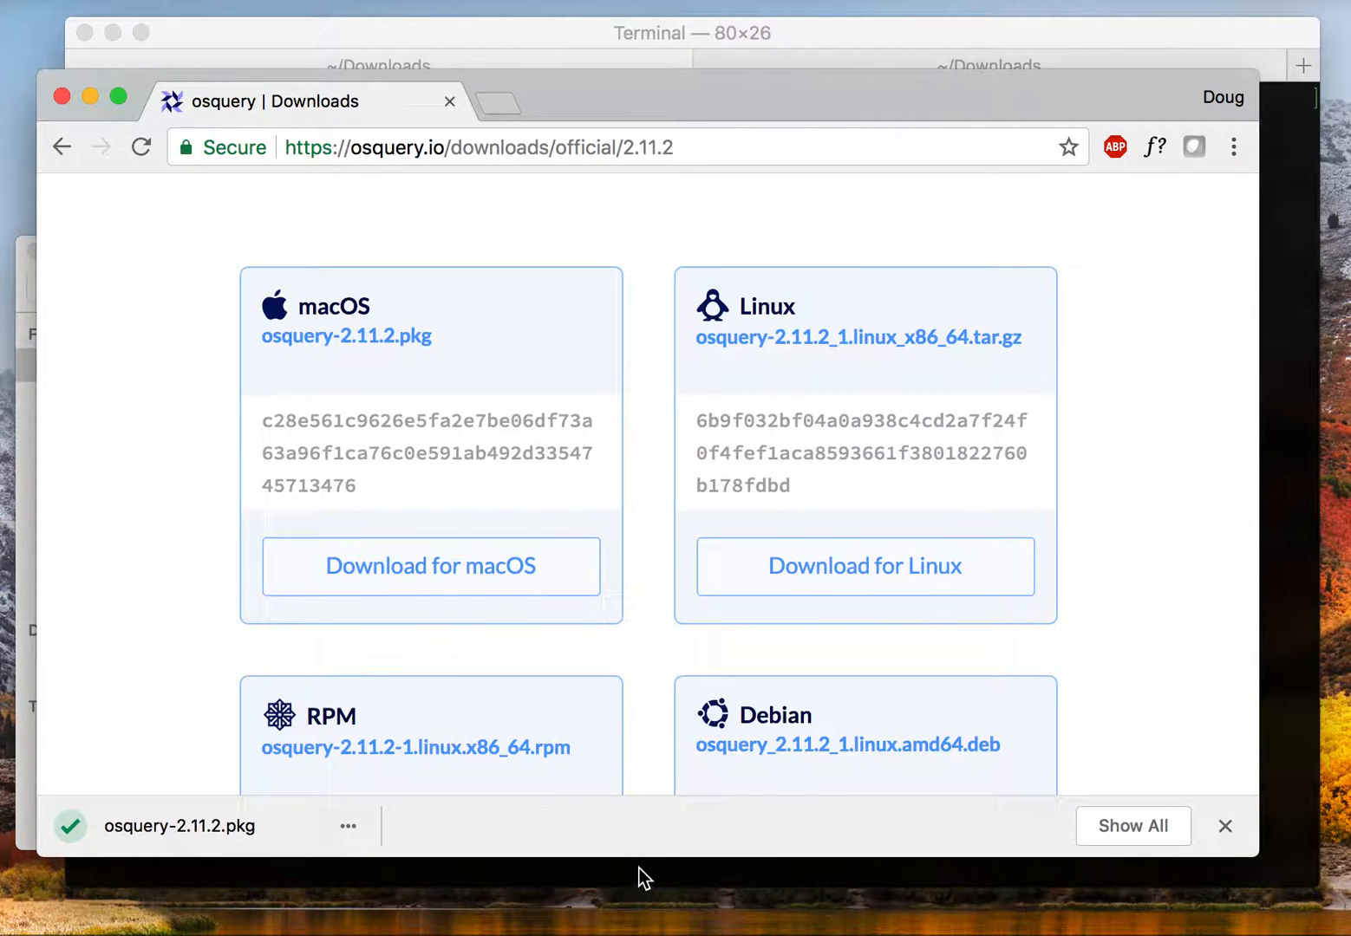
pyautogui.click(692, 33)
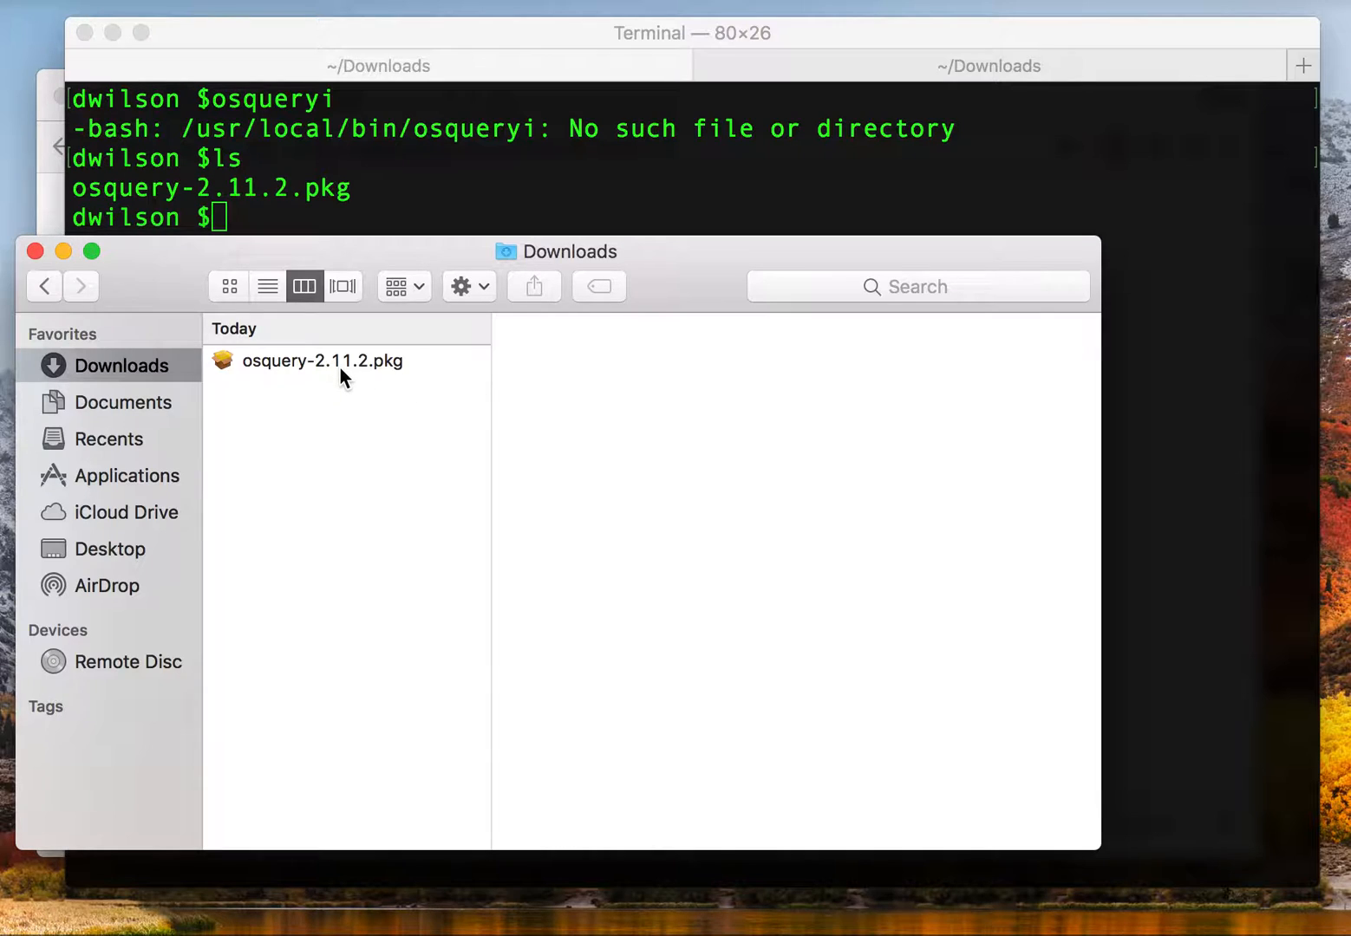
# Open osquery-2.11.2.pkg from the Finder Downloads folder to launch its installer
pyautogui.click(322, 360)
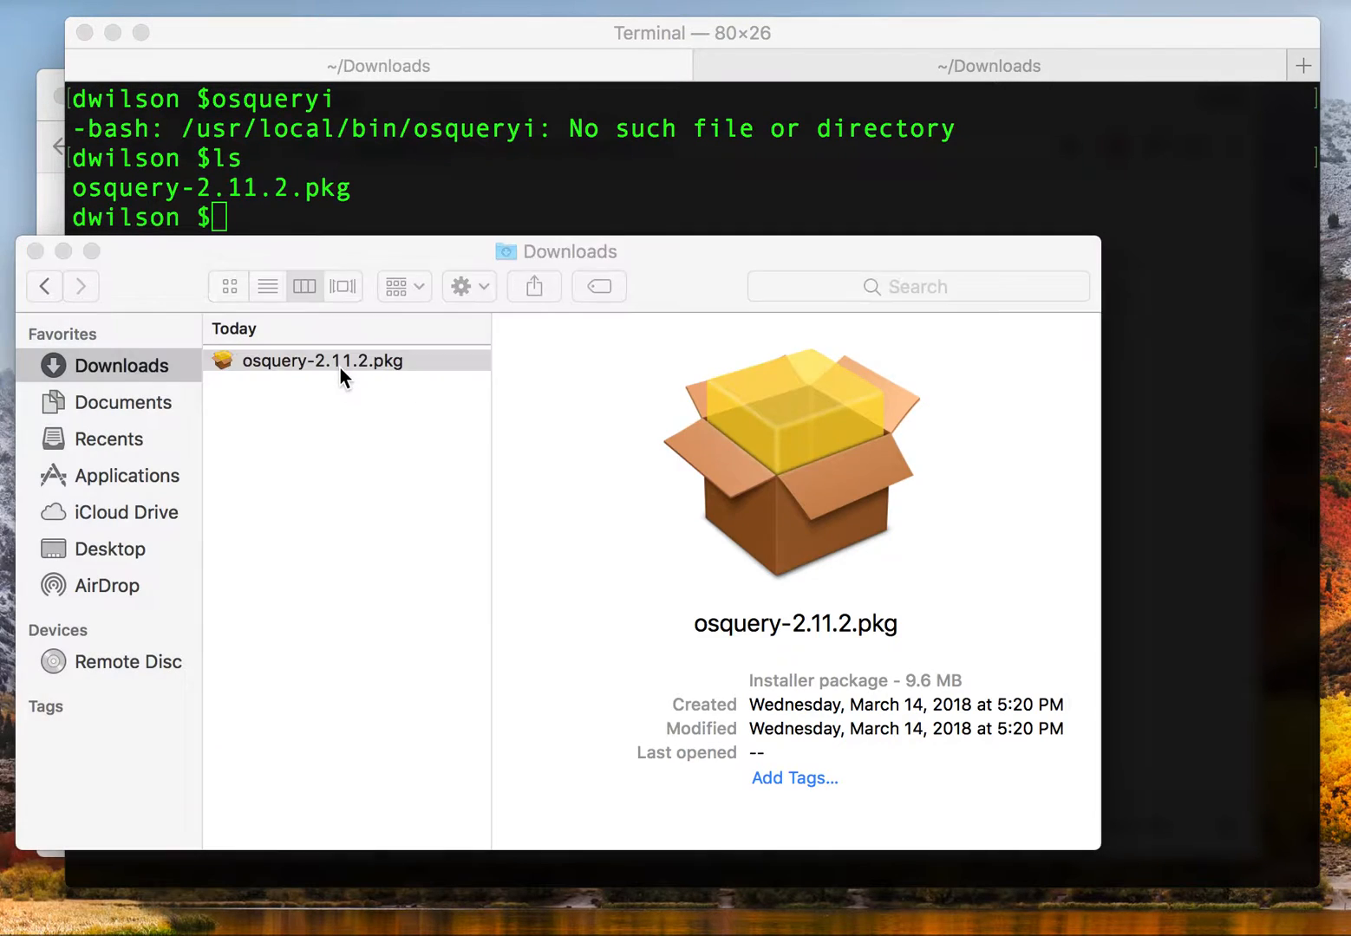
pyautogui.doubleClick(322, 360)
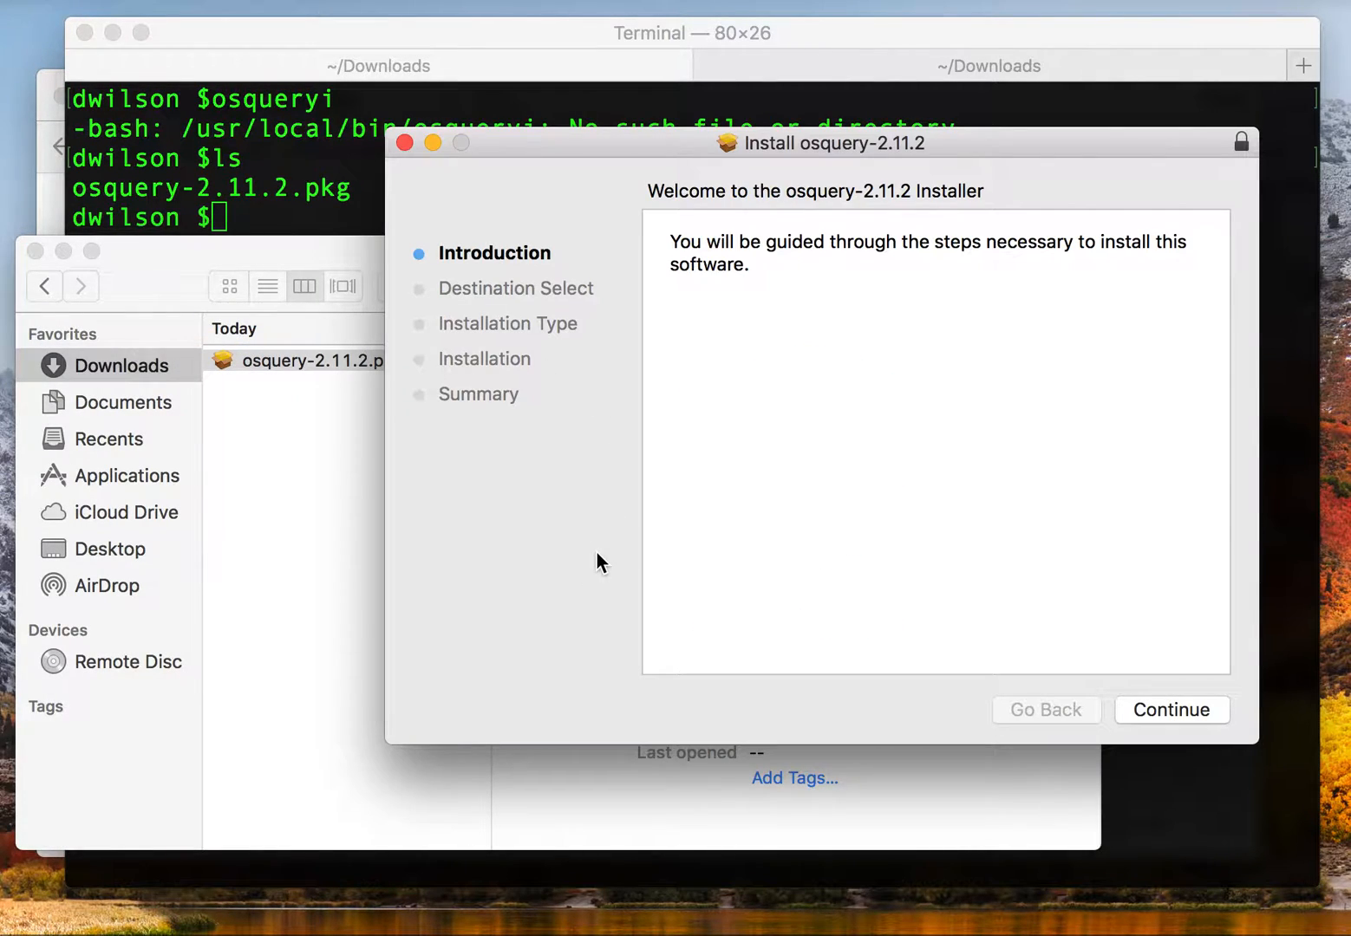
# Install osquery 2.11.2, authorizing with the account password, then close the installer
pyautogui.click(1171, 710)
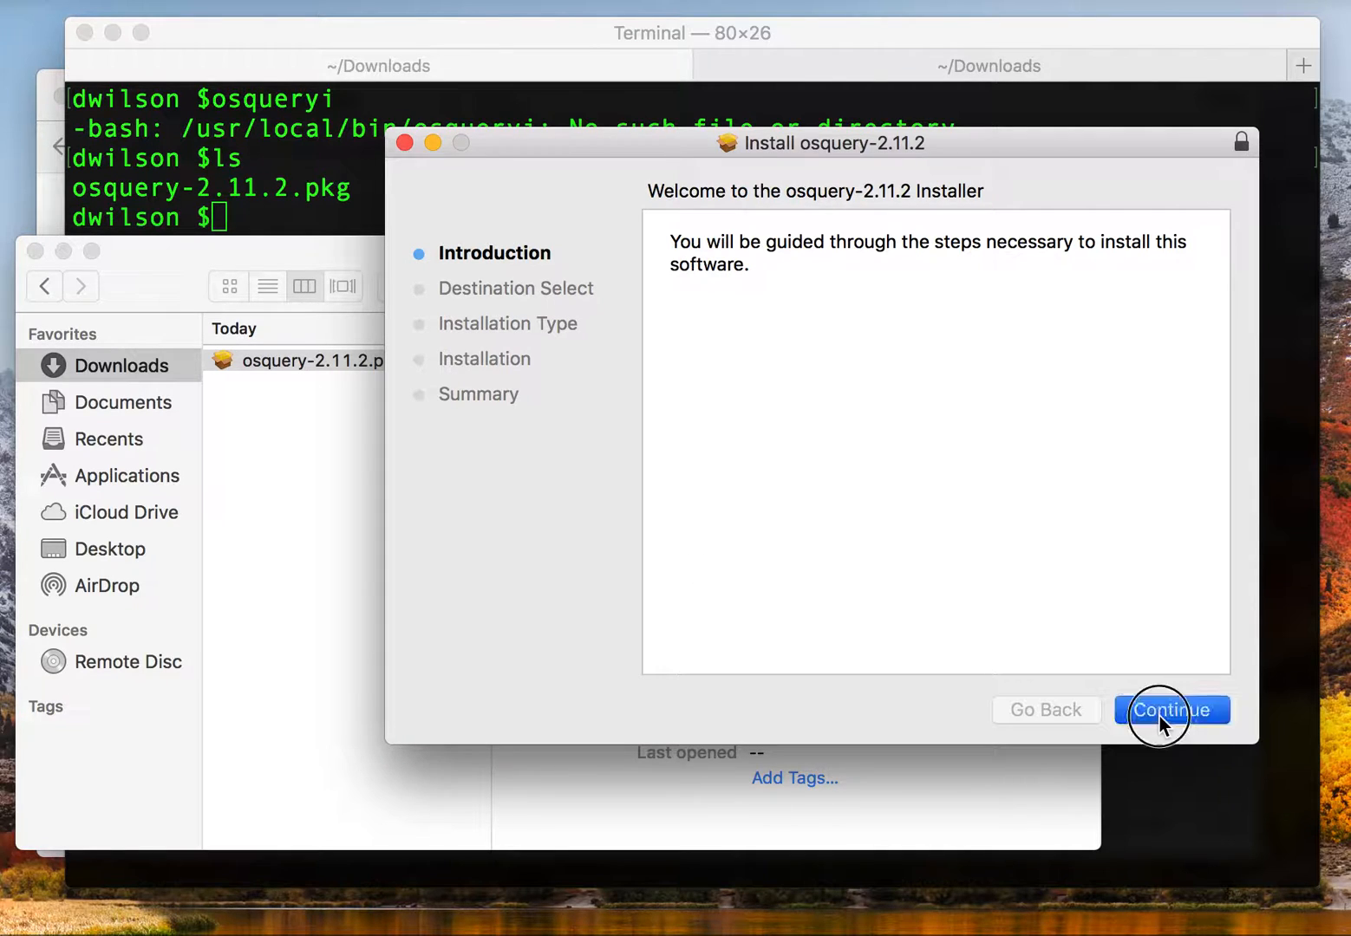
pyautogui.click(1171, 710)
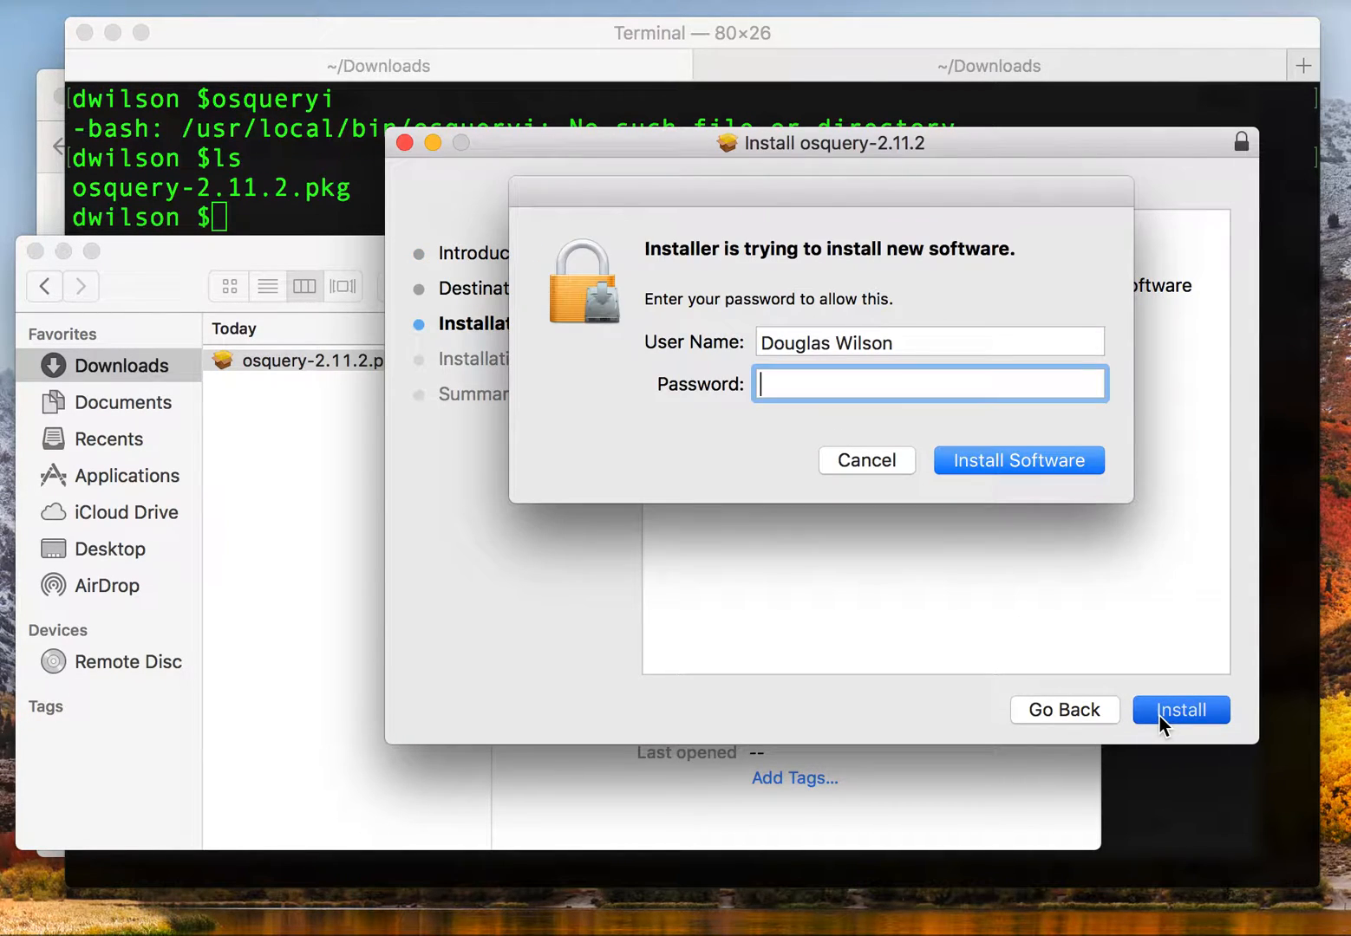
pyautogui.write('••••')
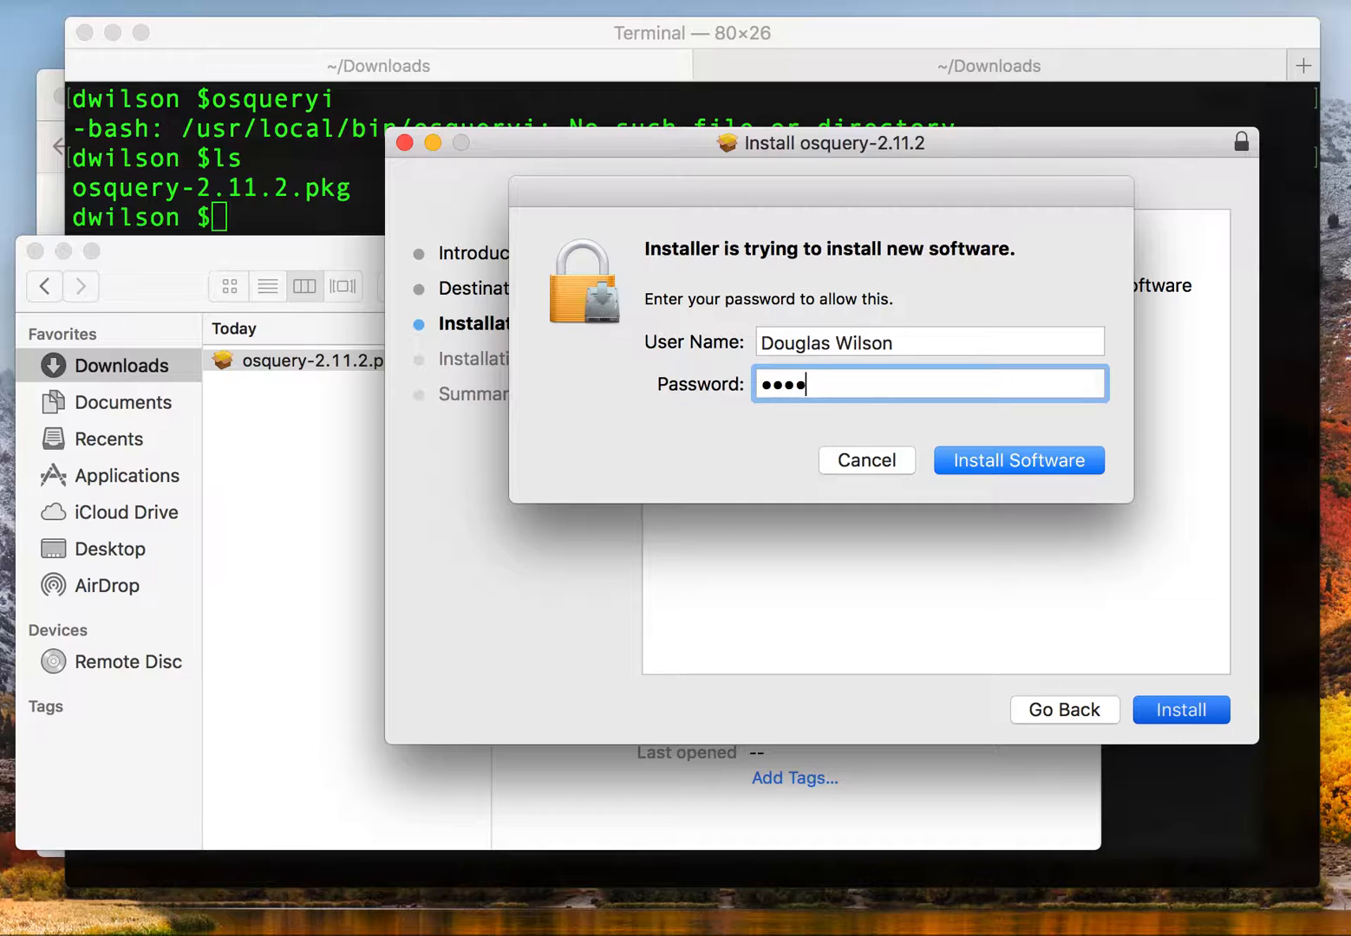
pyautogui.write('password')
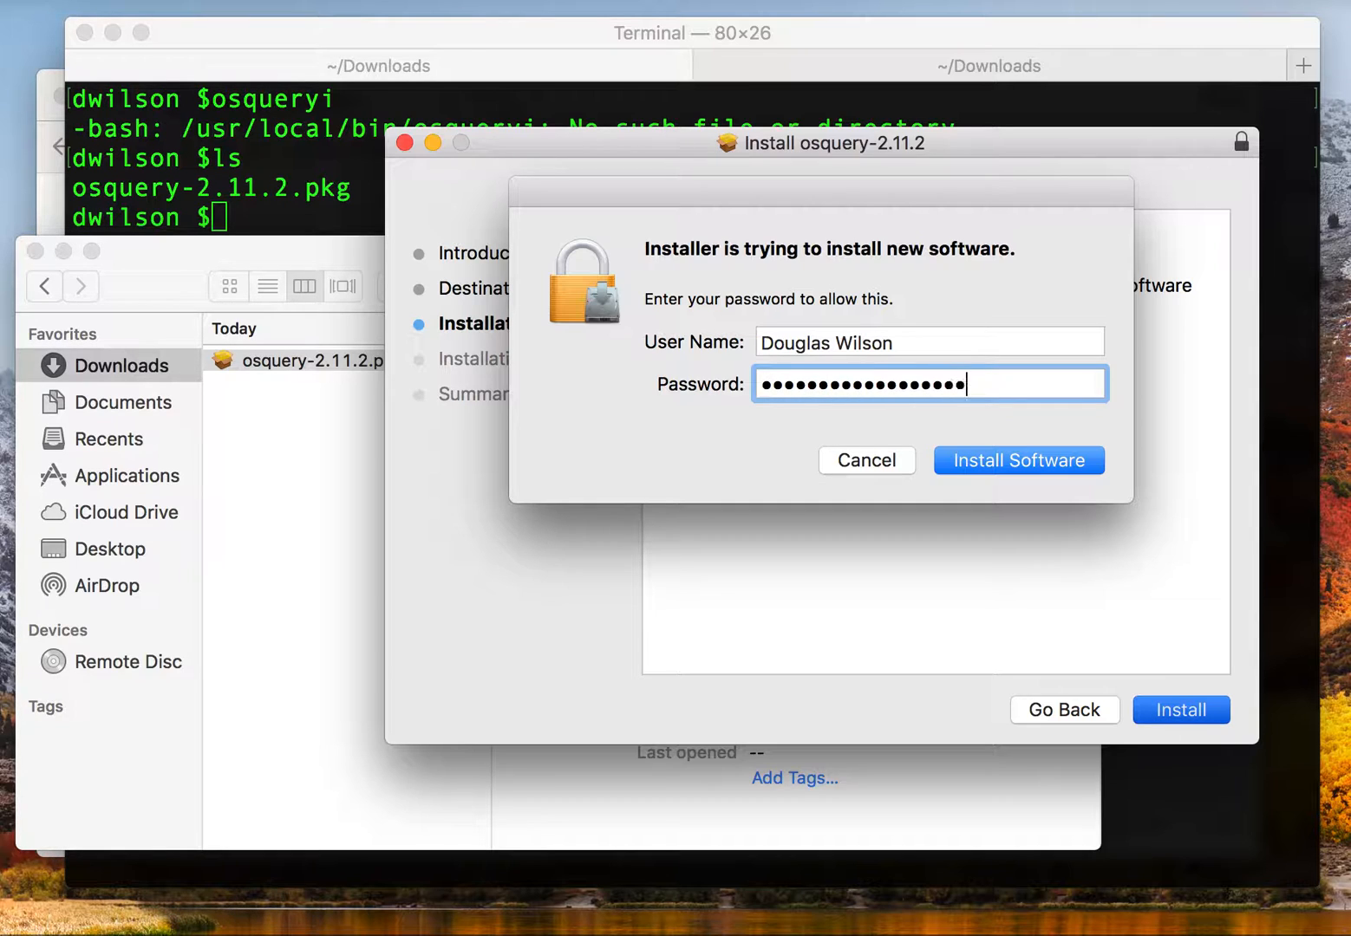
pyautogui.click(1017, 460)
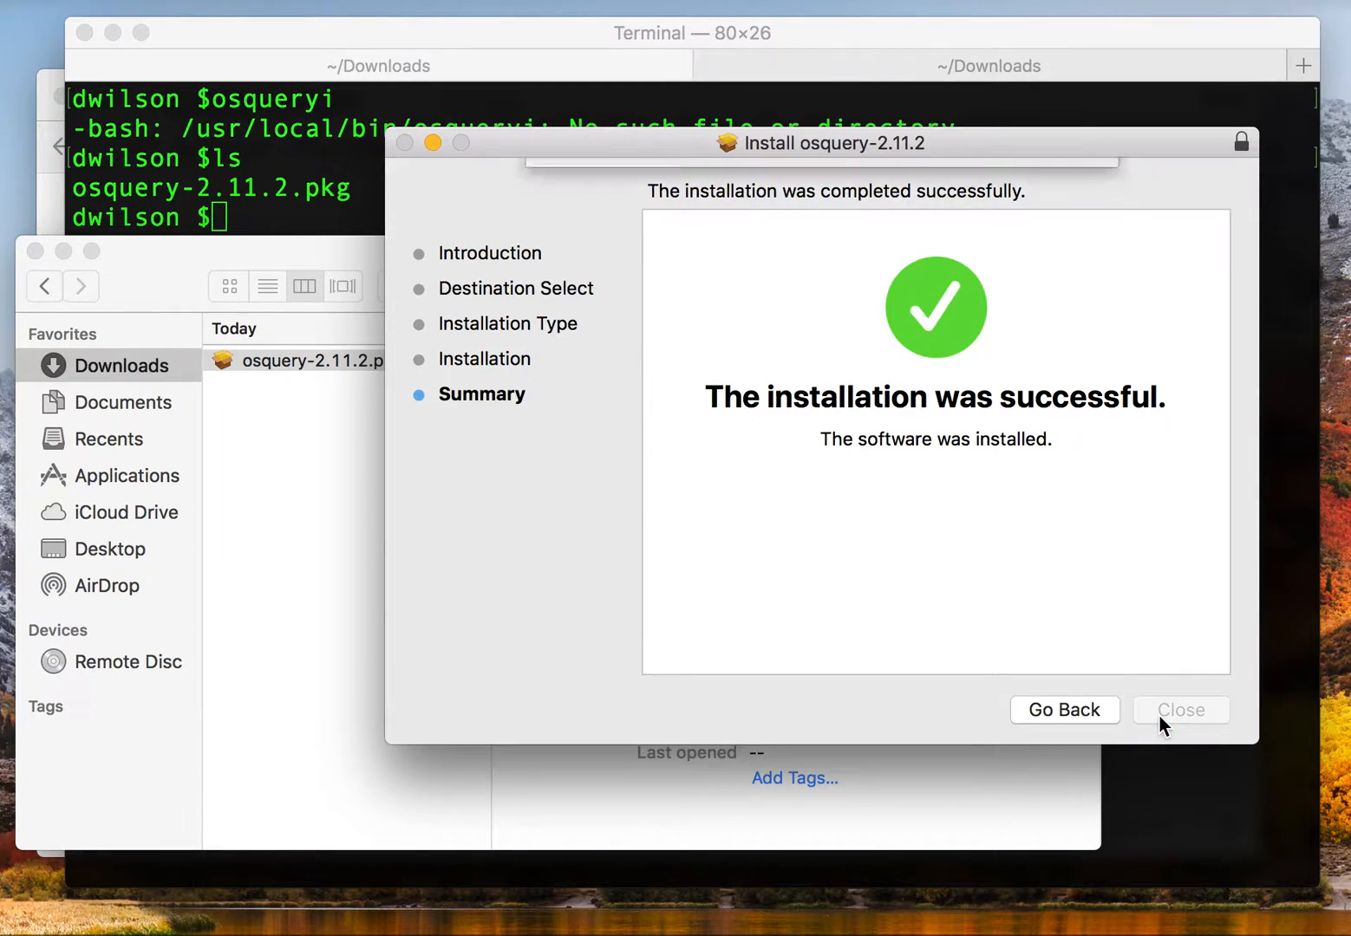
pyautogui.click(1179, 709)
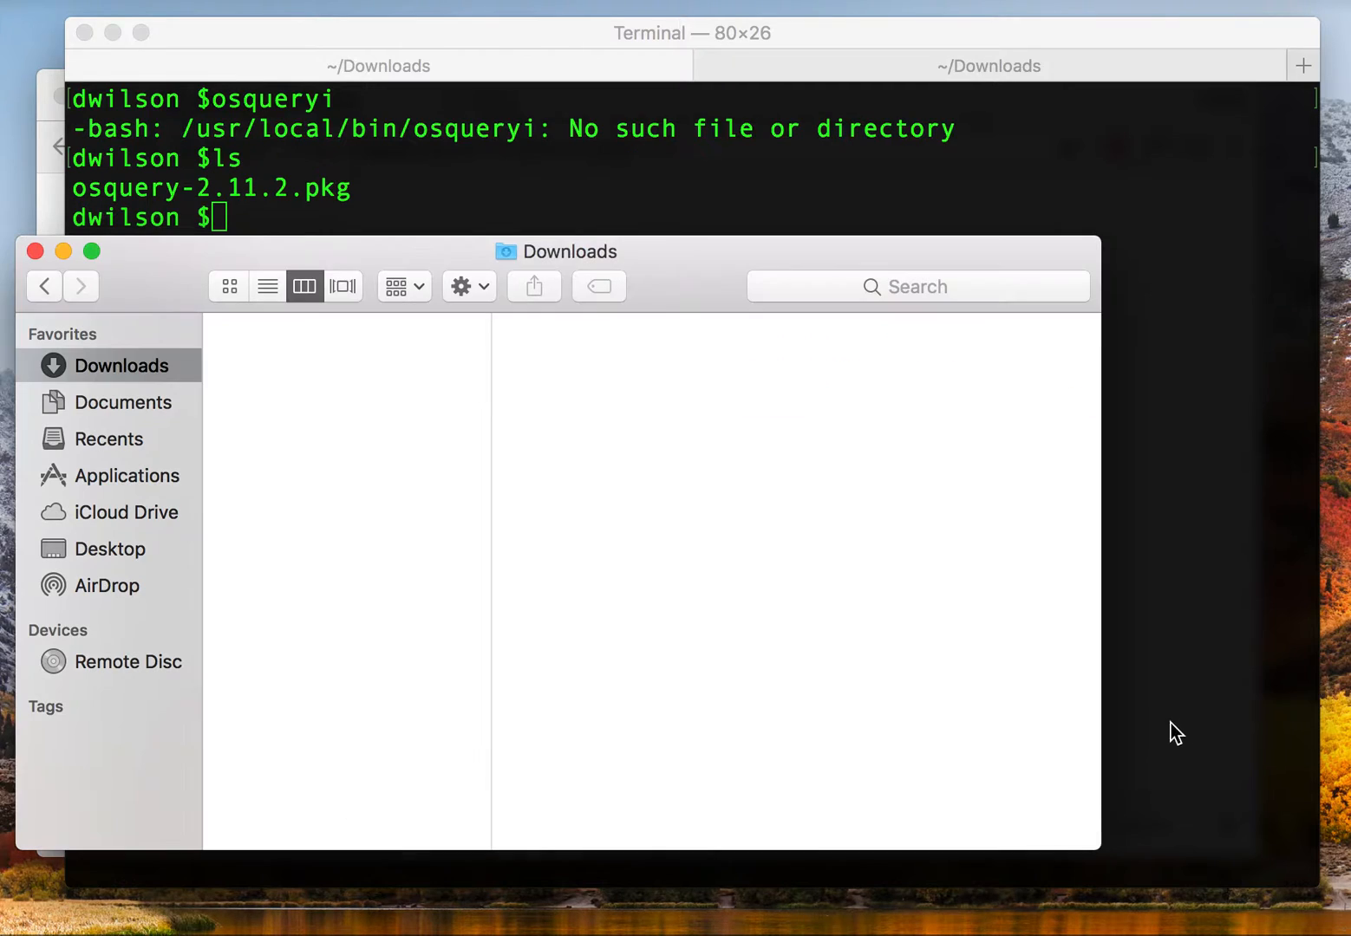
# Launch osqueryi and query the uptime table with 'select * from uptime;'
pyautogui.write('osq')
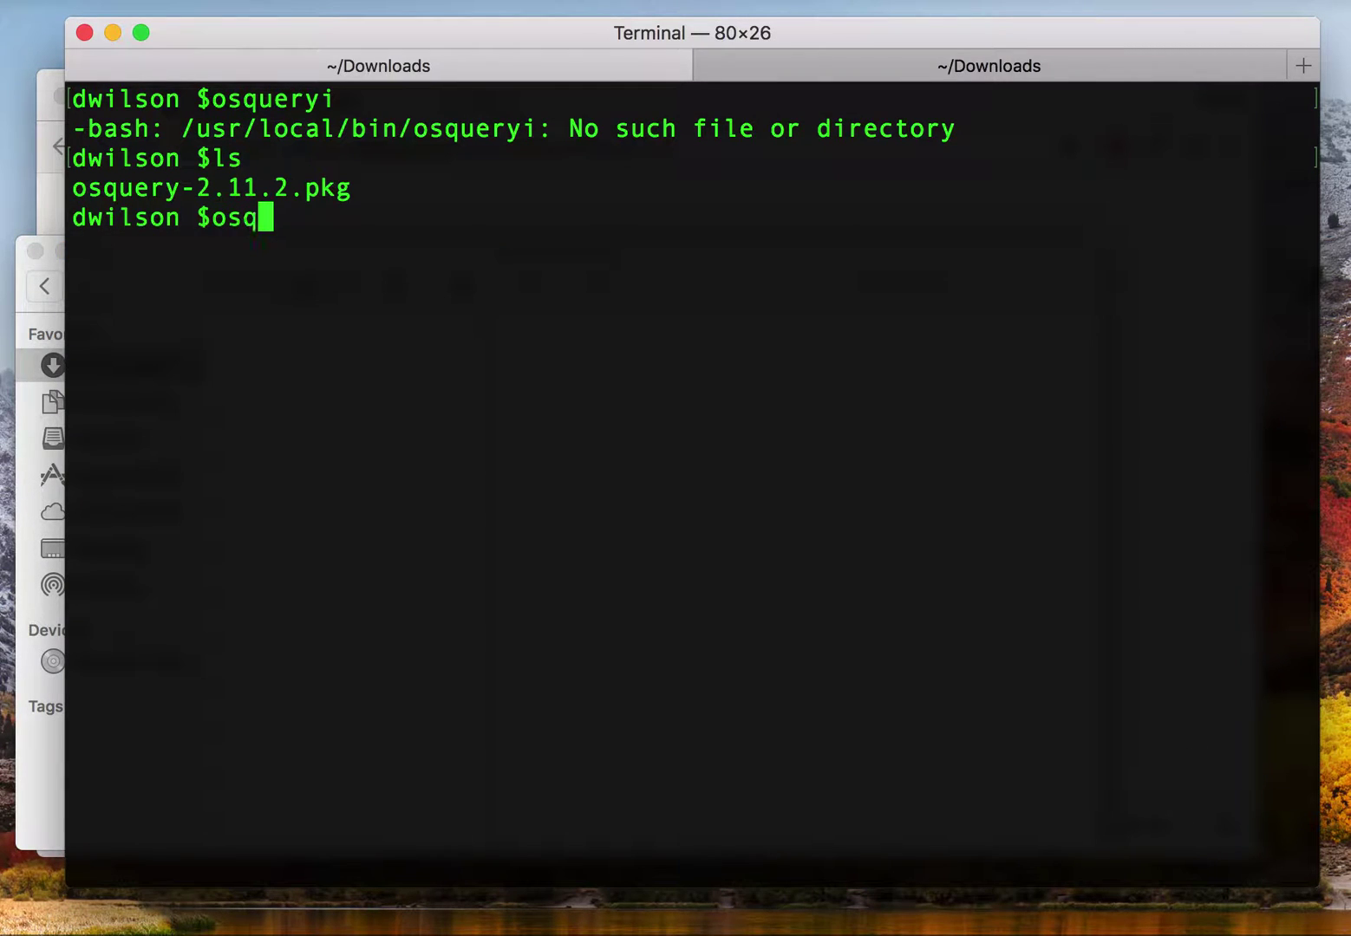
pyautogui.press('Return')
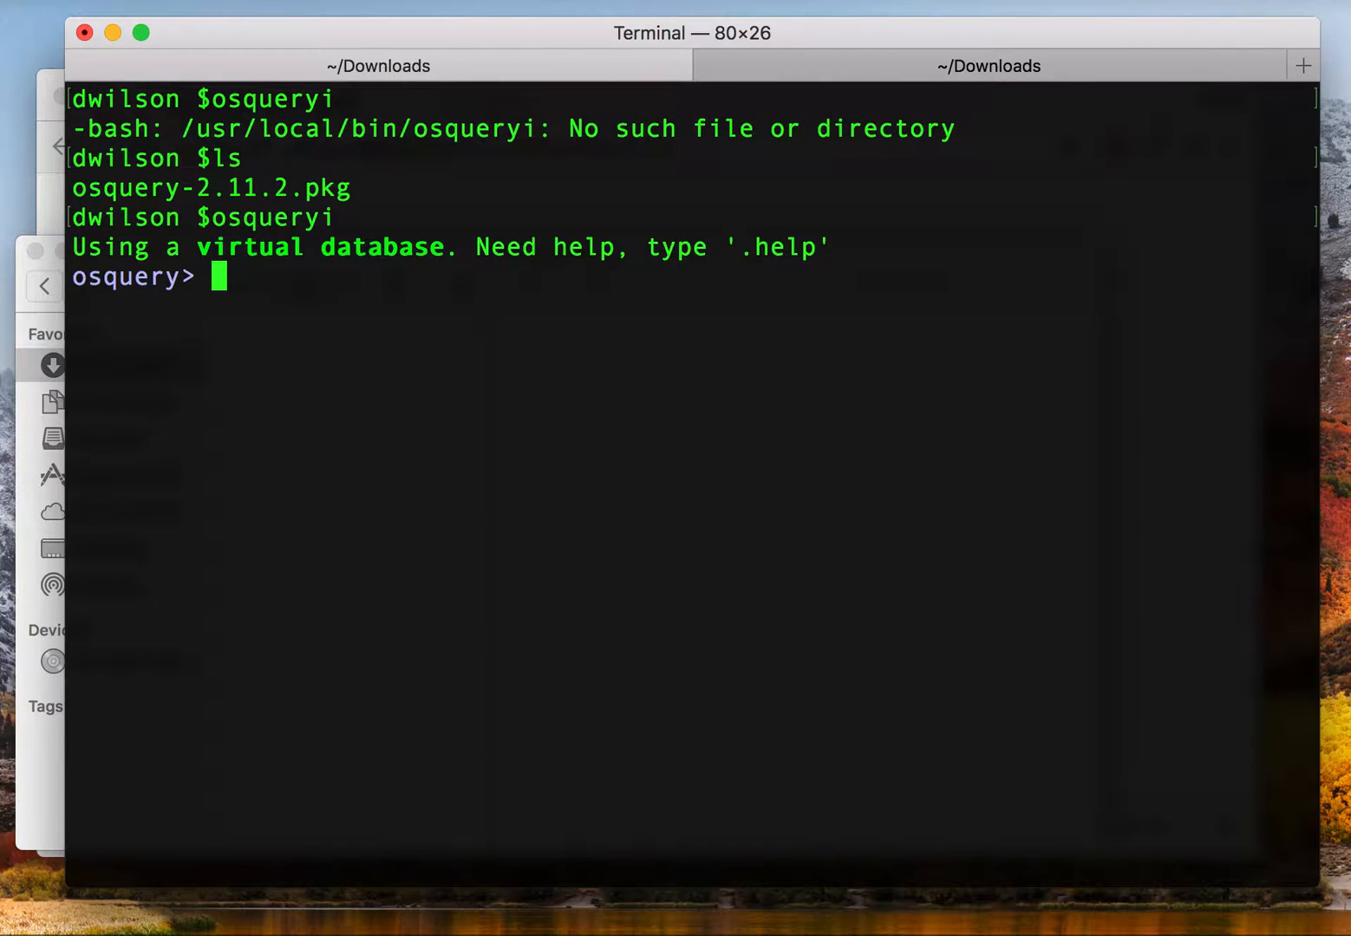
pyautogui.write('select * from uptime;')
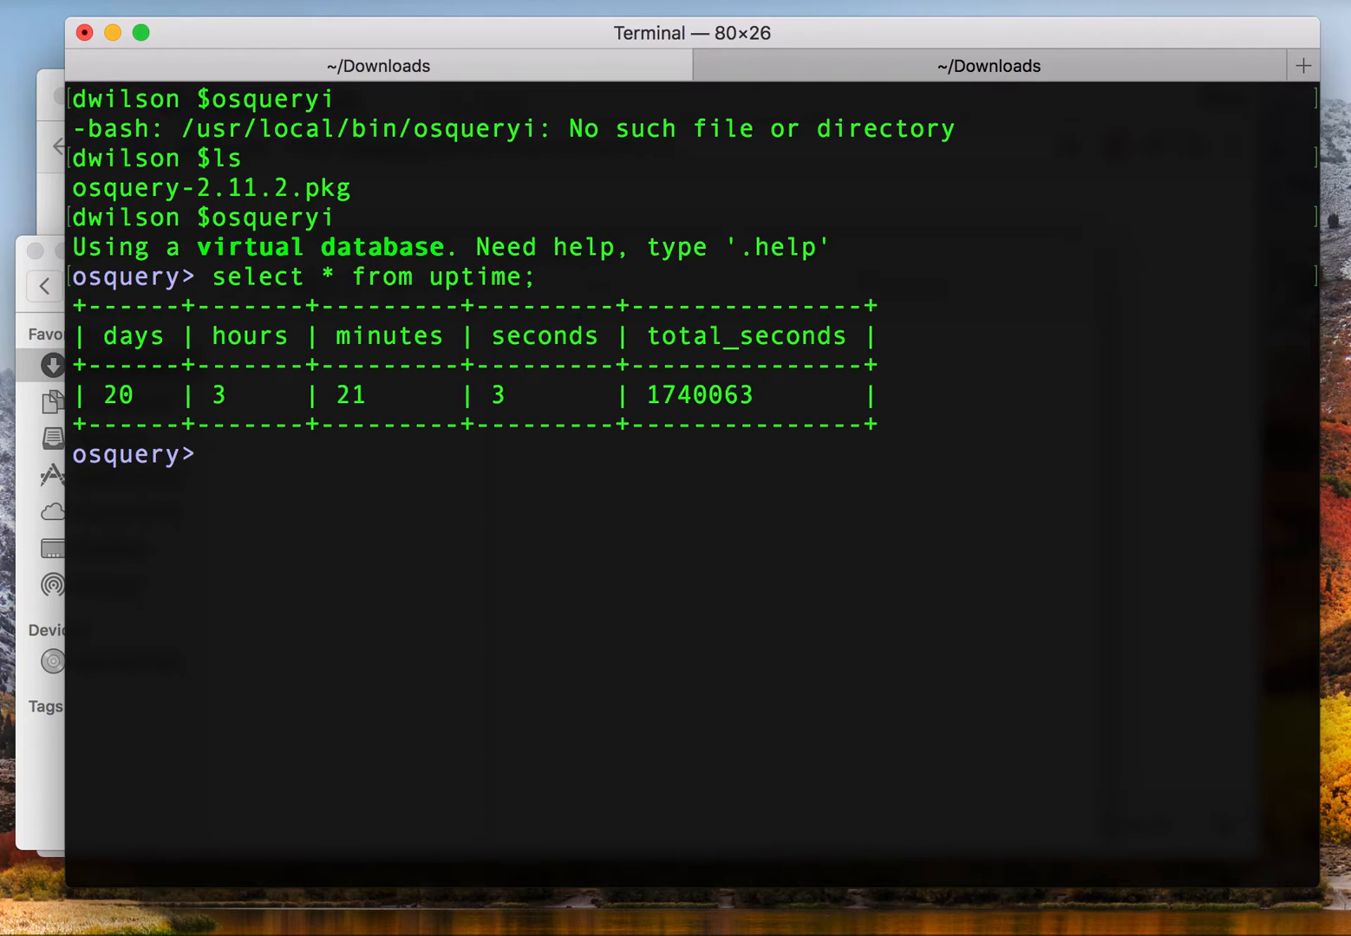
pyautogui.moveTo(1340, 597)
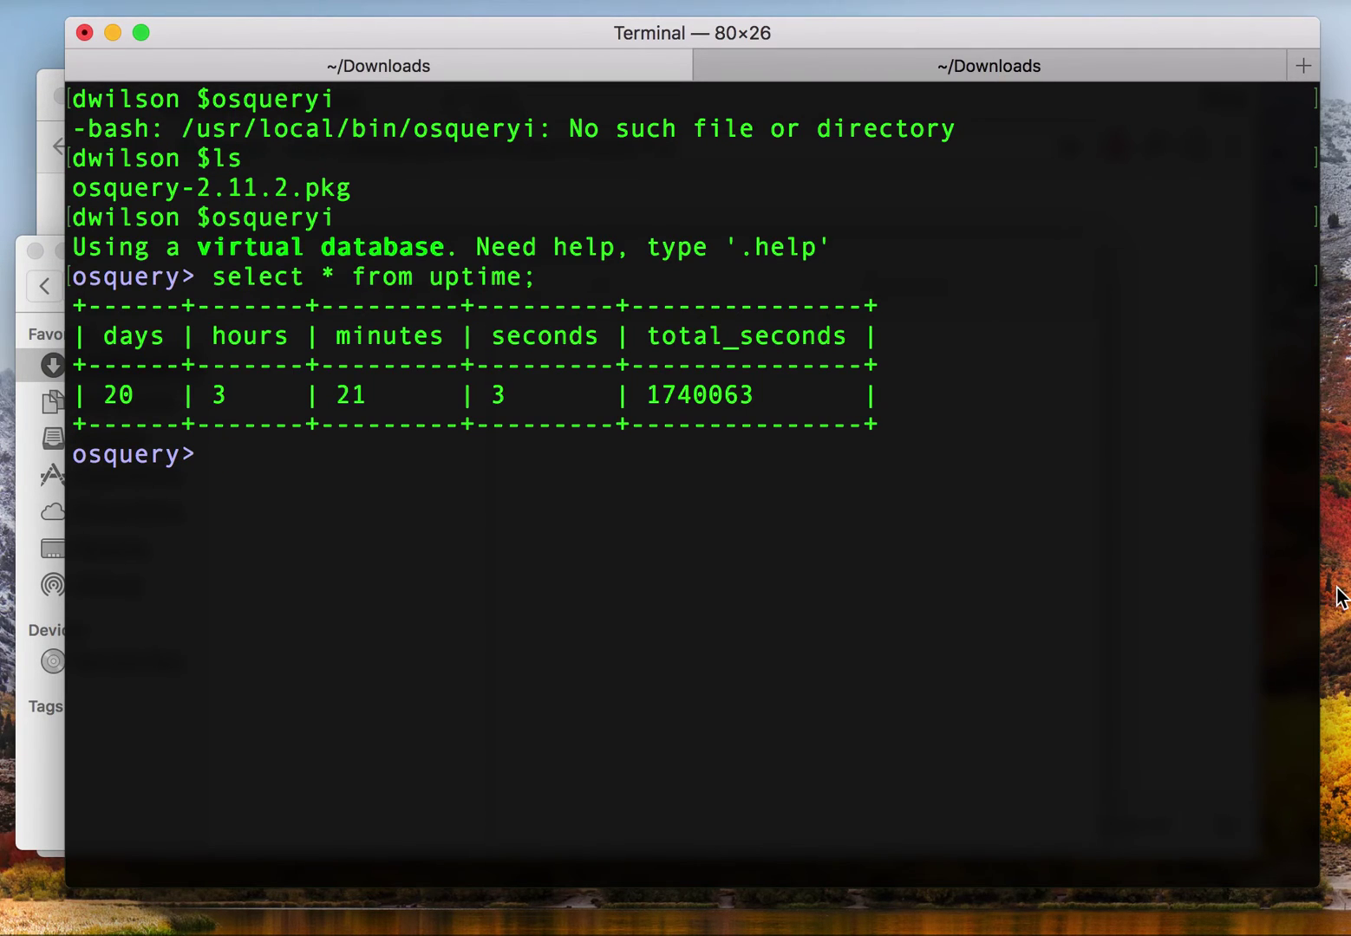